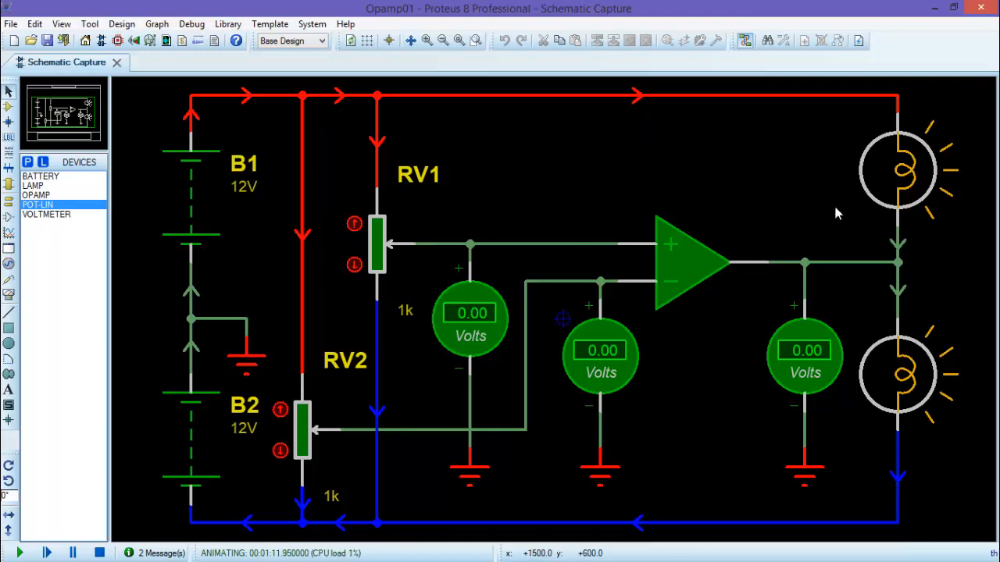
{"action": "mouse_move", "coordinate": [617, 439]}
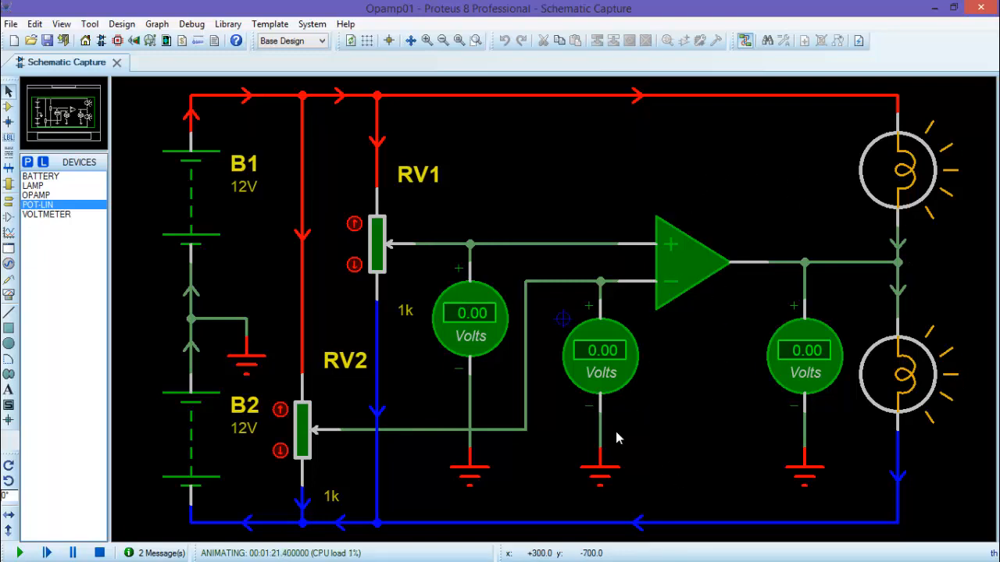
{"action": "mouse_move", "coordinate": [586, 274]}
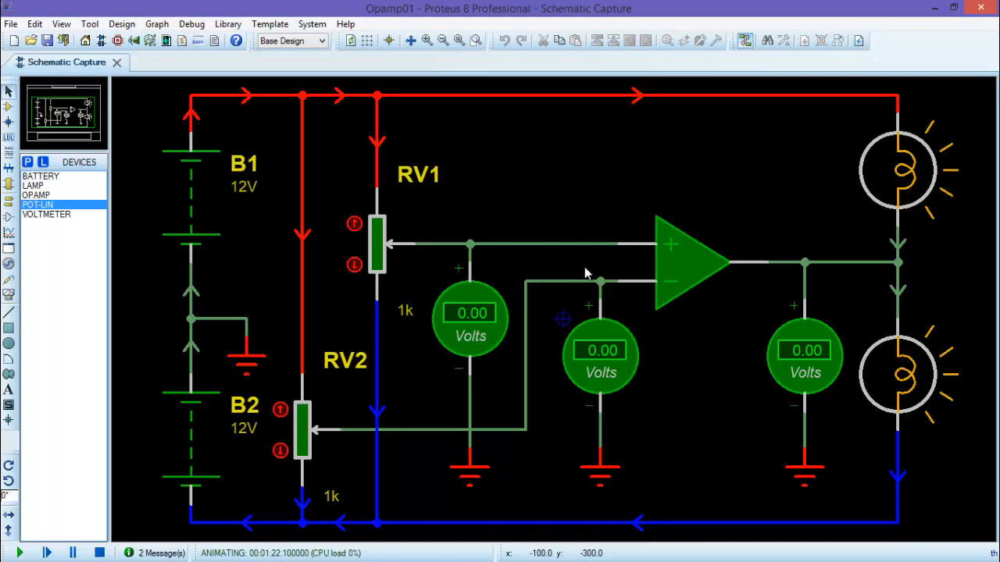
{"action": "mouse_move", "coordinate": [541, 328]}
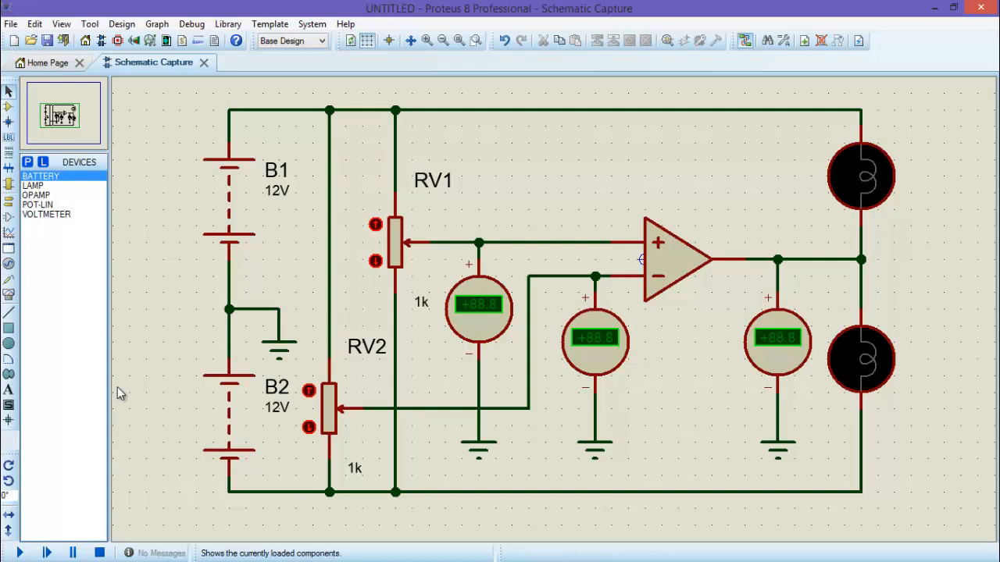
{"action": "mouse_move", "coordinate": [123, 393]}
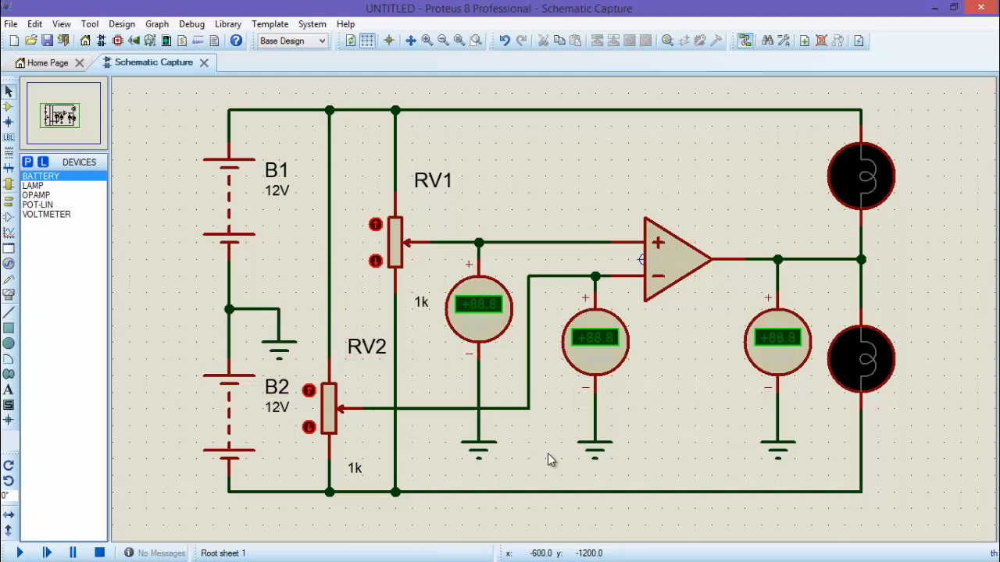
{"action": "mouse_move", "coordinate": [553, 458]}
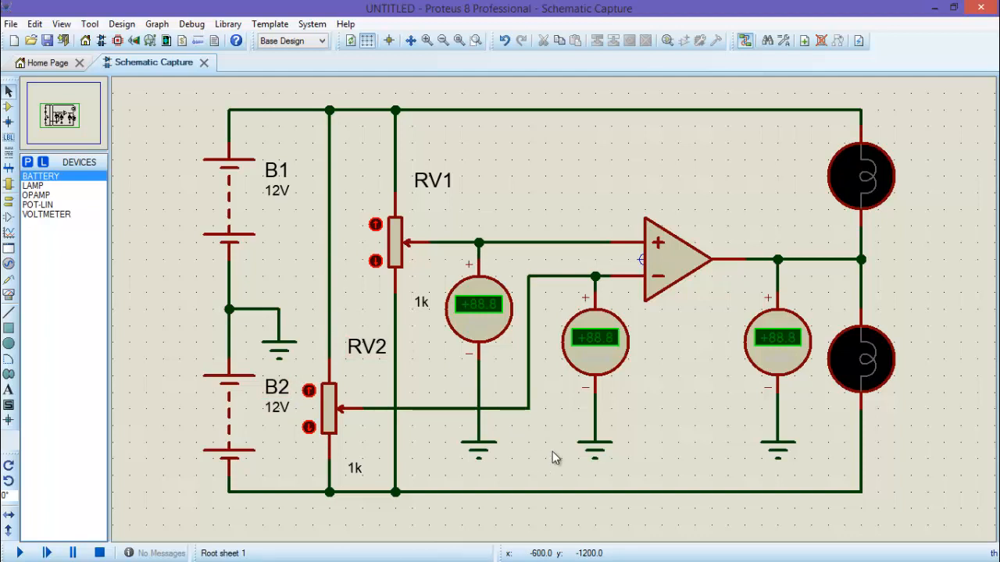
{"action": "mouse_move", "coordinate": [876, 478]}
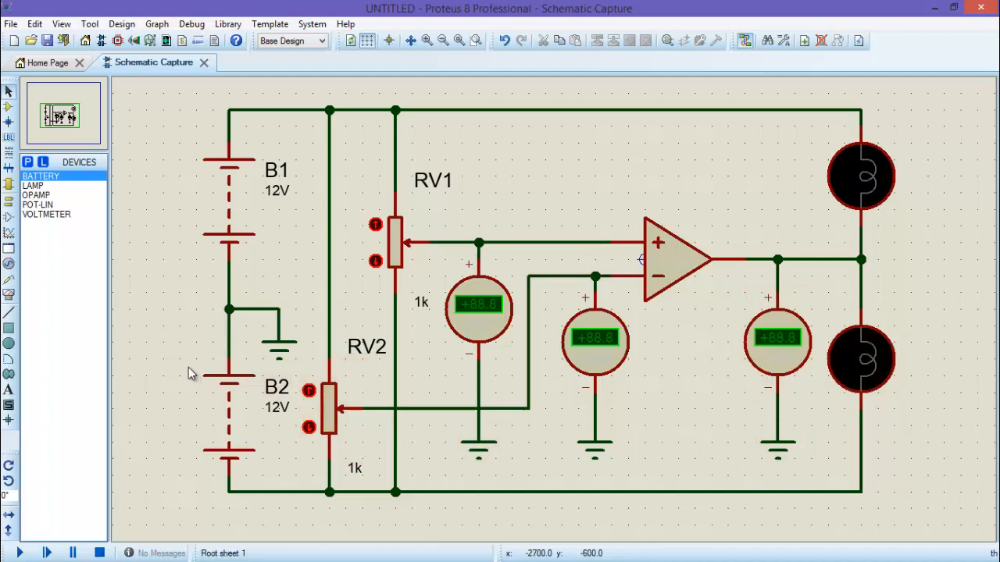
{"action": "mouse_move", "coordinate": [139, 331]}
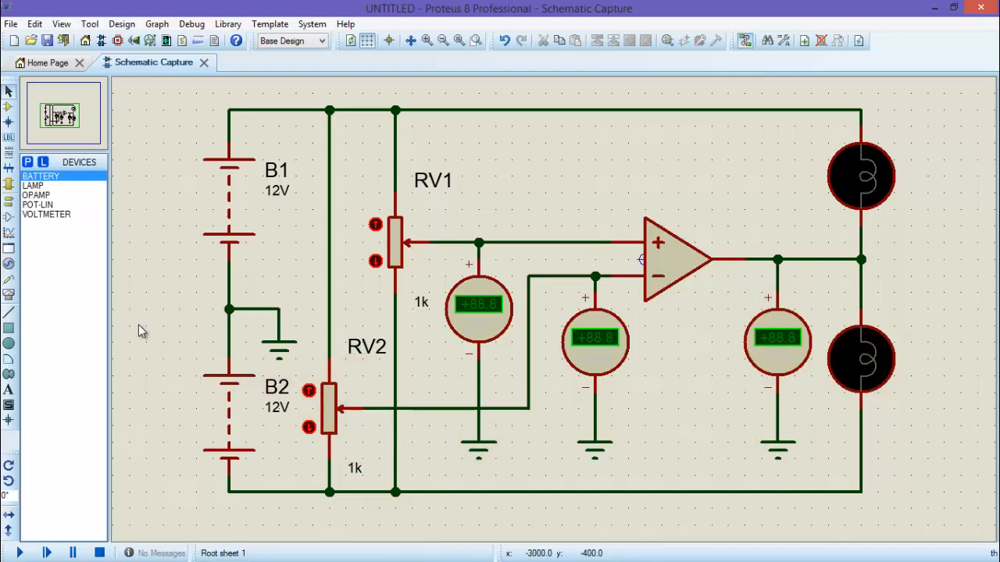
{"action": "mouse_move", "coordinate": [205, 125]}
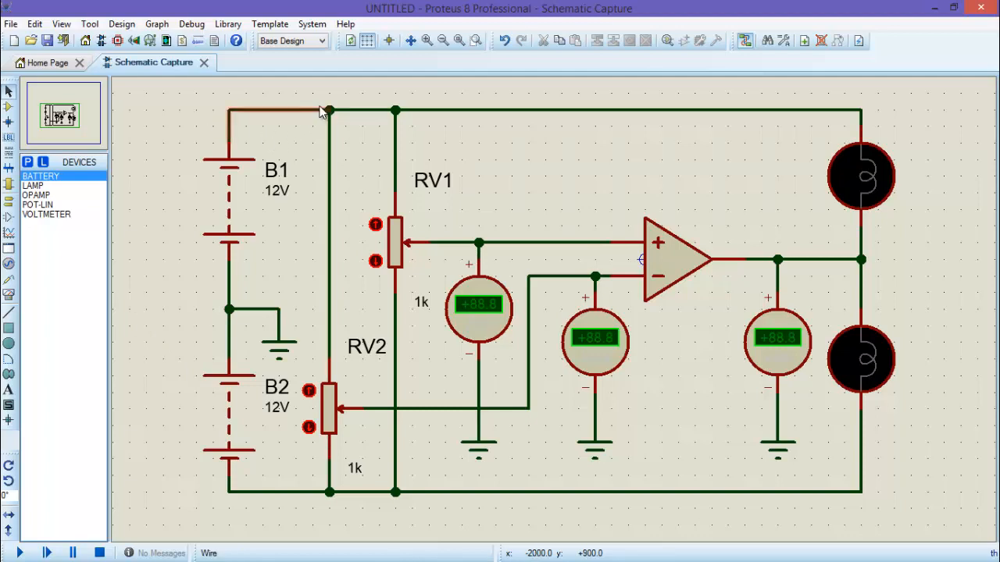
{"action": "mouse_move", "coordinate": [364, 41]}
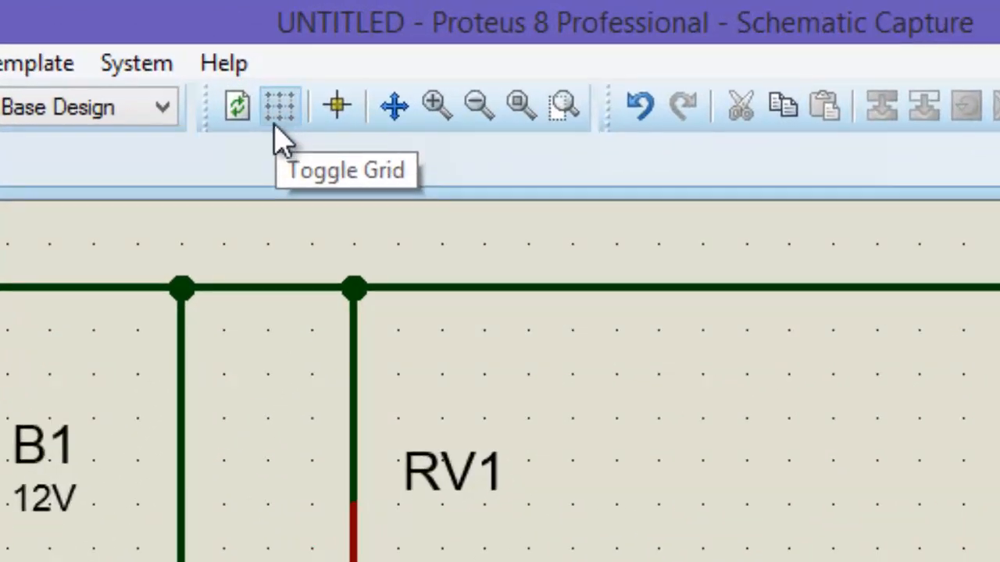
Hide the dot grid on the schematic sheet using Toggle Grid.
{"action": "left_click", "coordinate": [279, 105]}
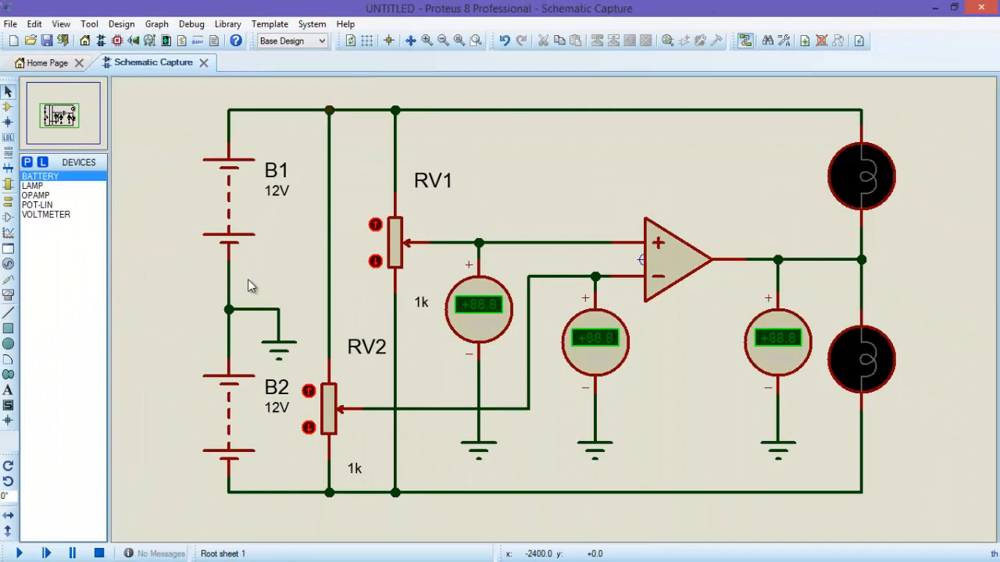
{"action": "mouse_move", "coordinate": [186, 284]}
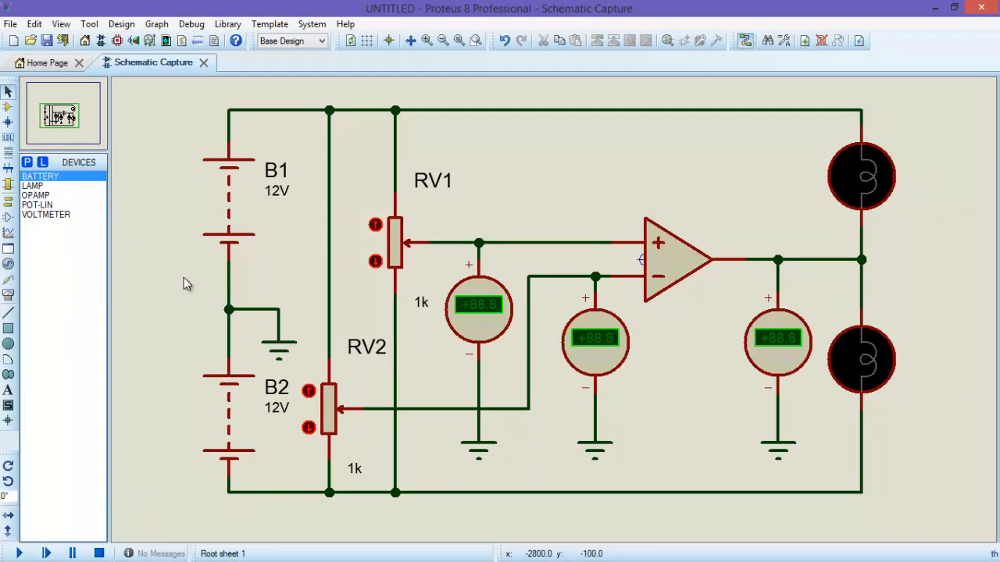
{"action": "mouse_move", "coordinate": [169, 275]}
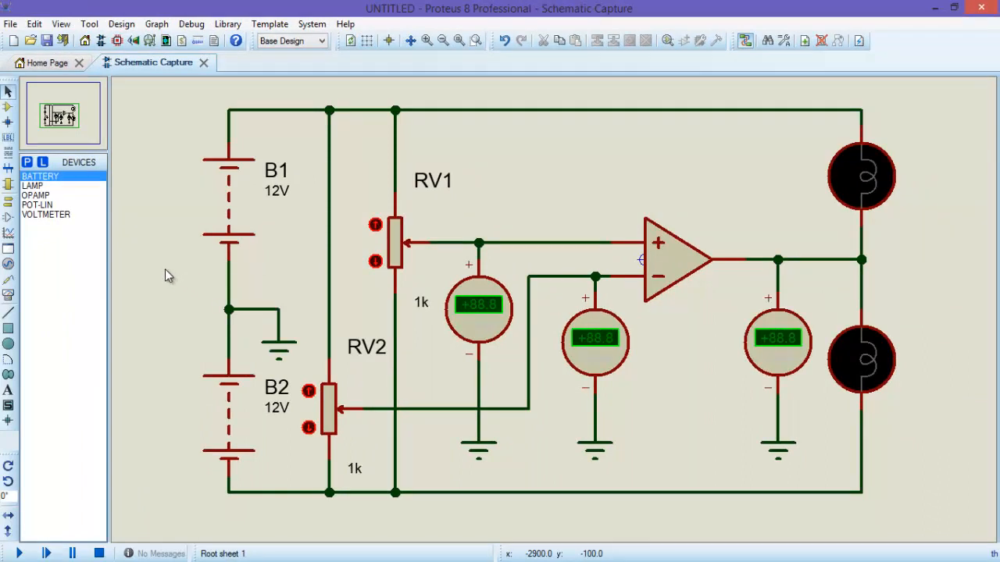
{"action": "mouse_move", "coordinate": [180, 192]}
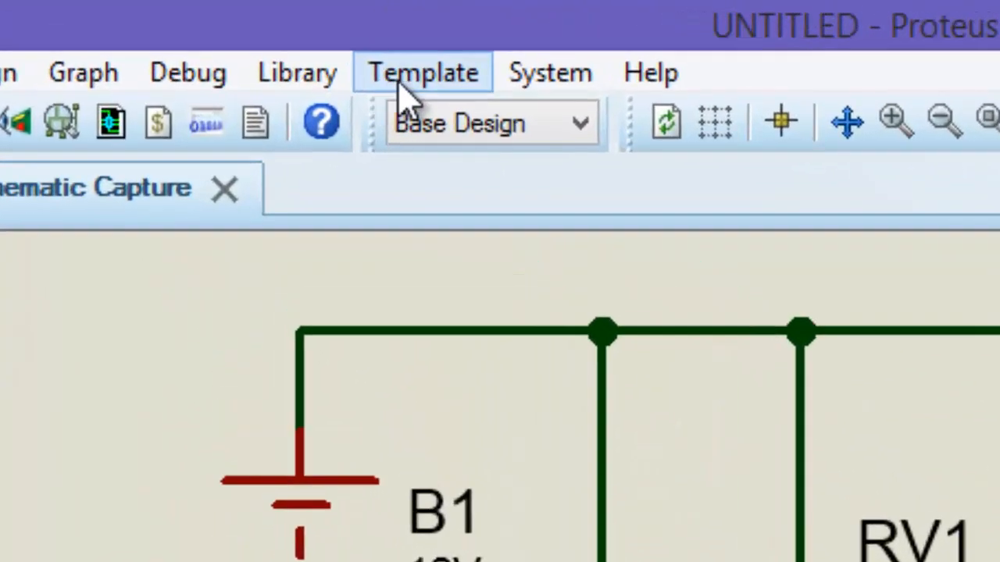
{"action": "mouse_move", "coordinate": [434, 94]}
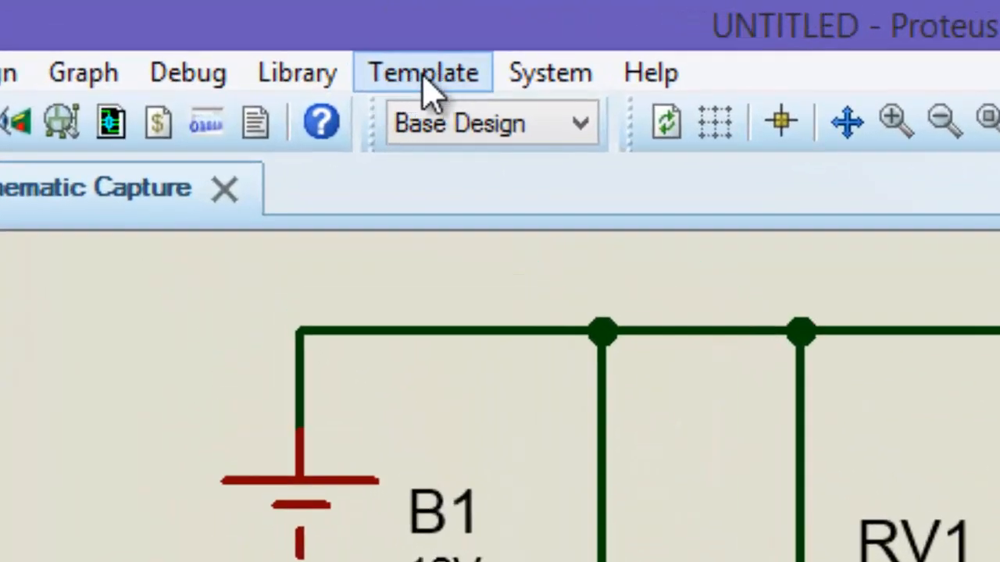
Choose Set Design Colours from the Template menu.
{"action": "left_click", "coordinate": [422, 72]}
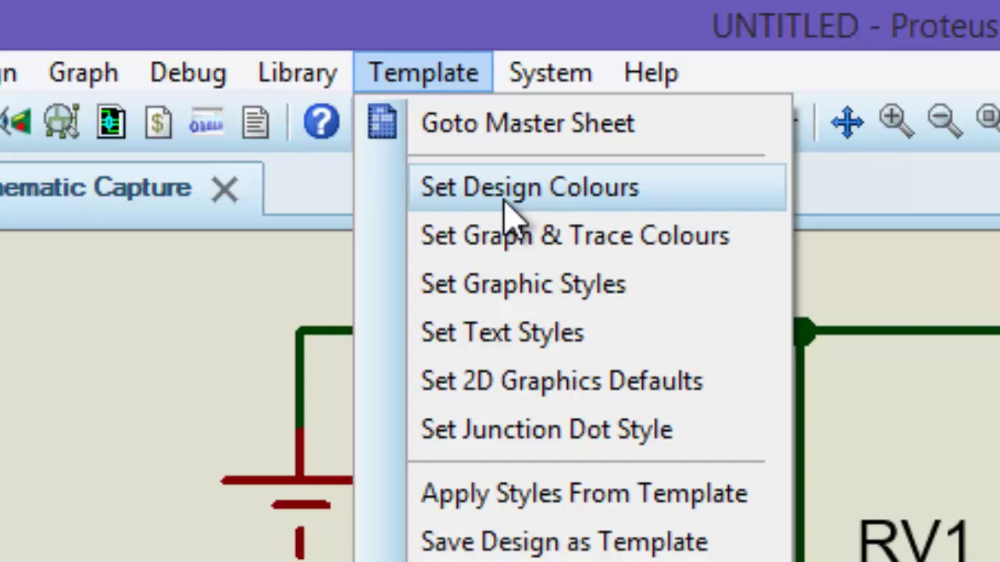
{"action": "left_click", "coordinate": [530, 186]}
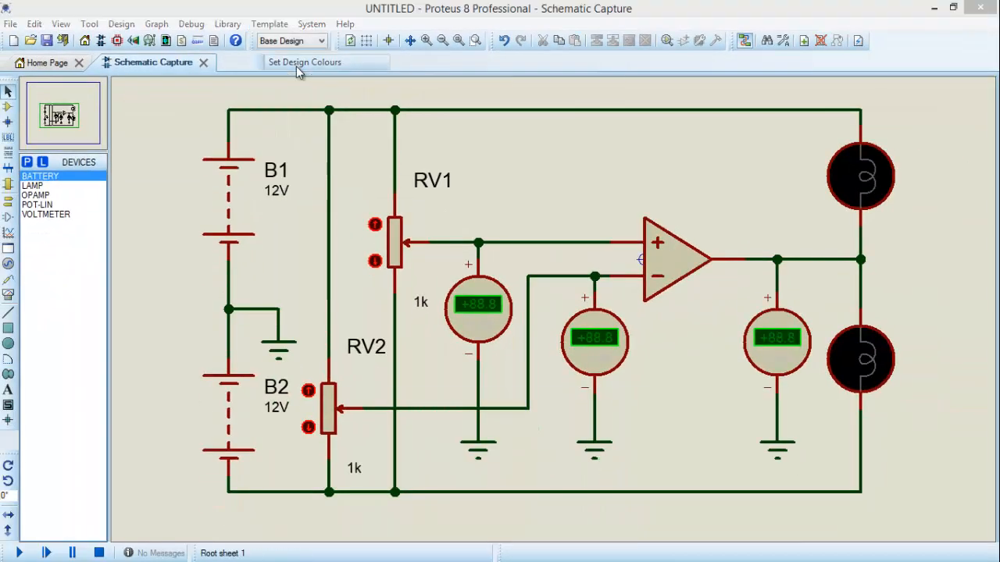
Set Paper Colour to black in Edit Design Defaults and confirm with OK.
{"action": "left_click", "coordinate": [303, 62]}
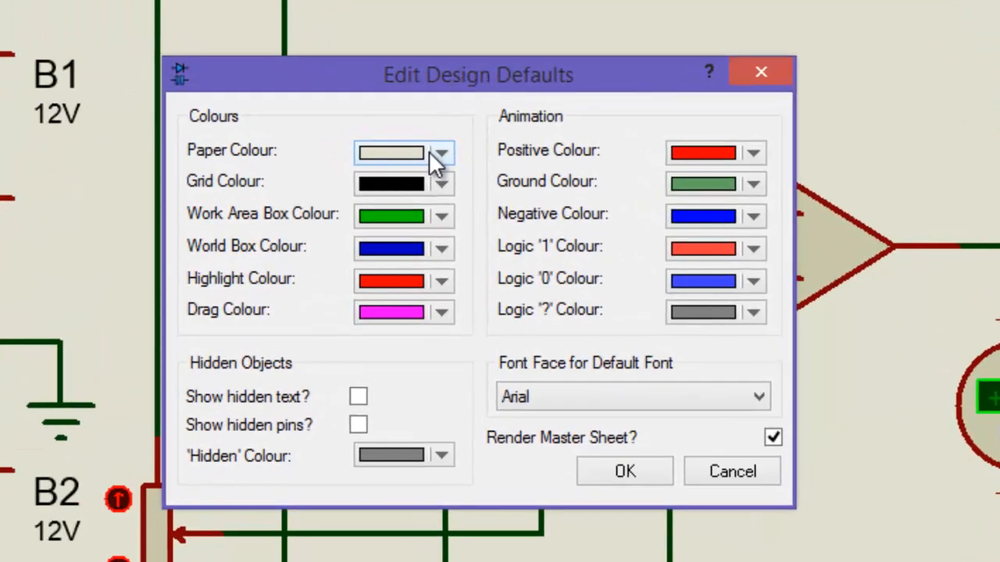
{"action": "mouse_move", "coordinate": [231, 170]}
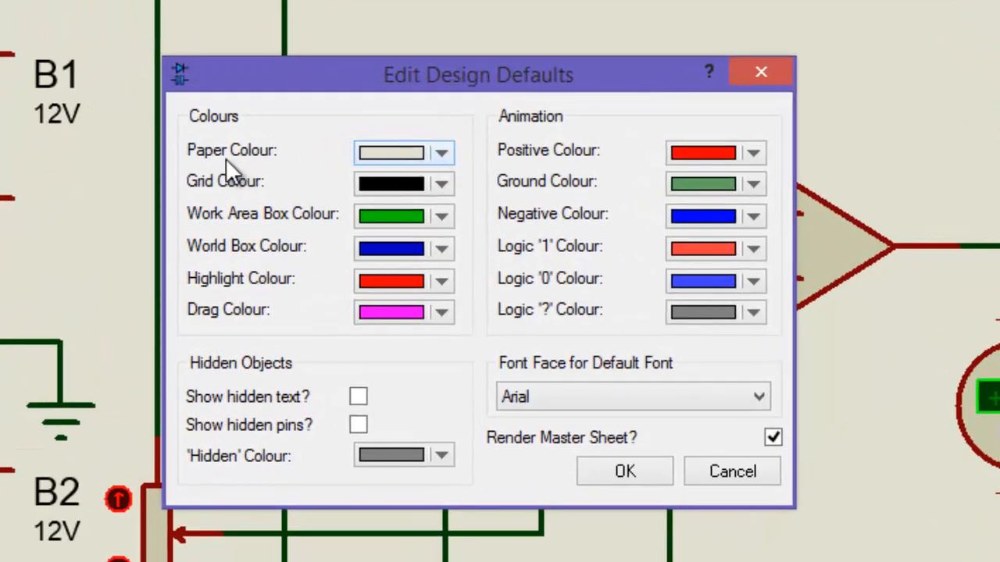
{"action": "mouse_move", "coordinate": [434, 166]}
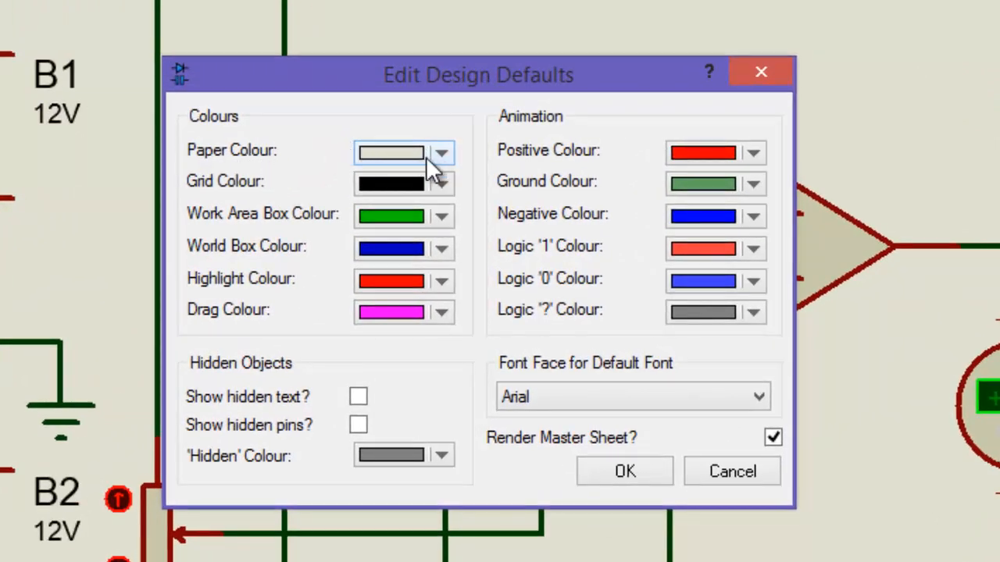
{"action": "left_click", "coordinate": [442, 152]}
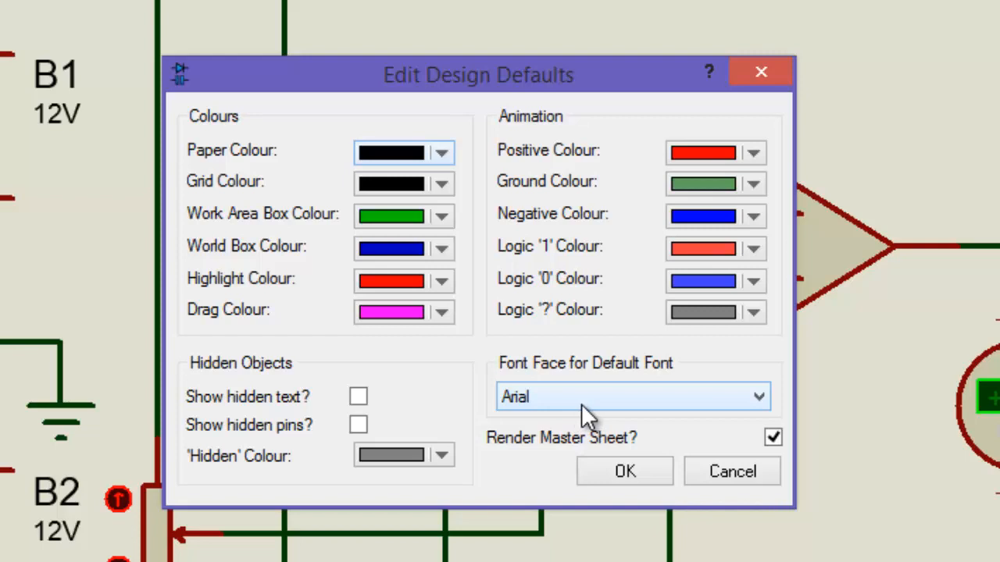
{"action": "mouse_move", "coordinate": [580, 414]}
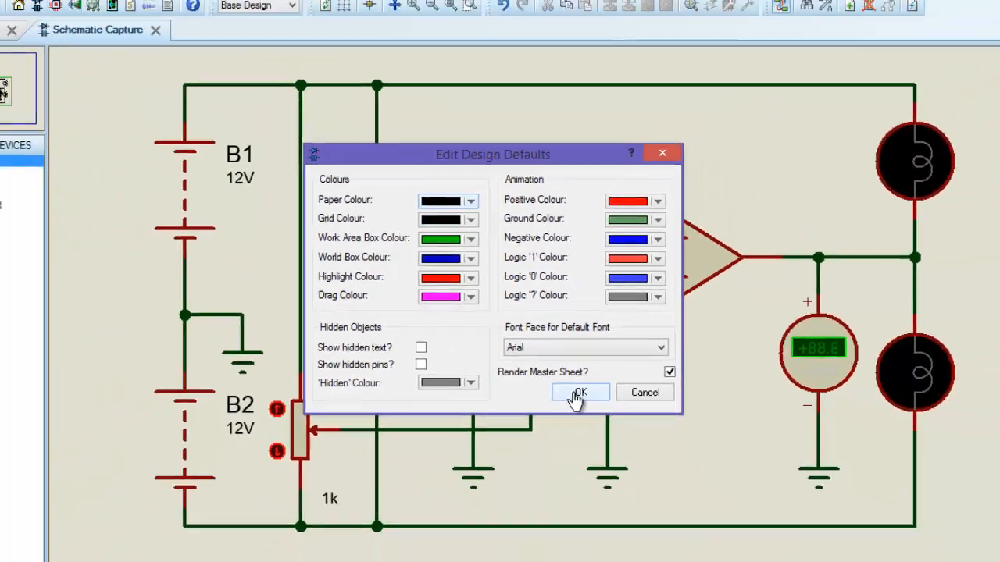
{"action": "left_click", "coordinate": [580, 392]}
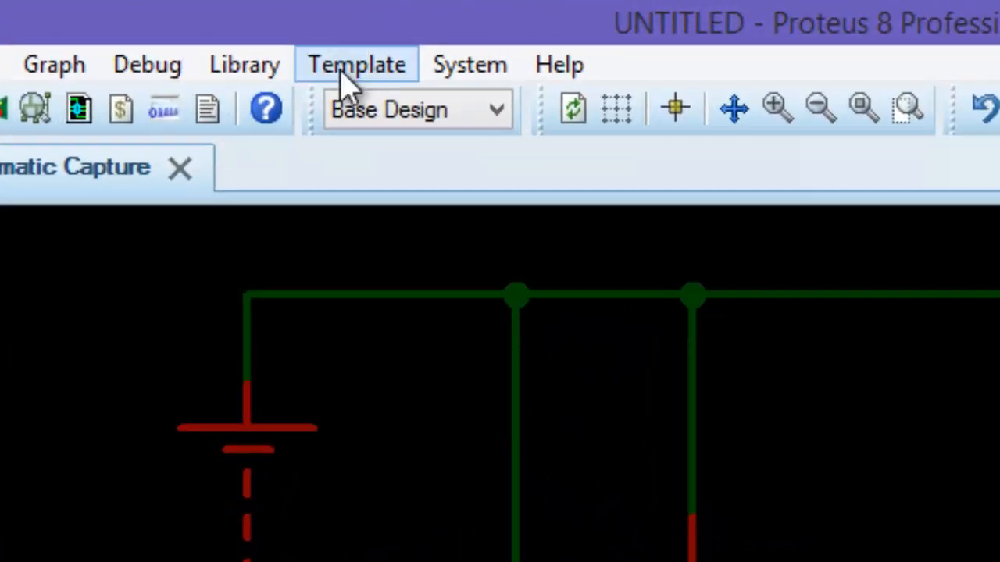
Choose Set Graphic Styles from the Template menu.
{"action": "left_click", "coordinate": [356, 64]}
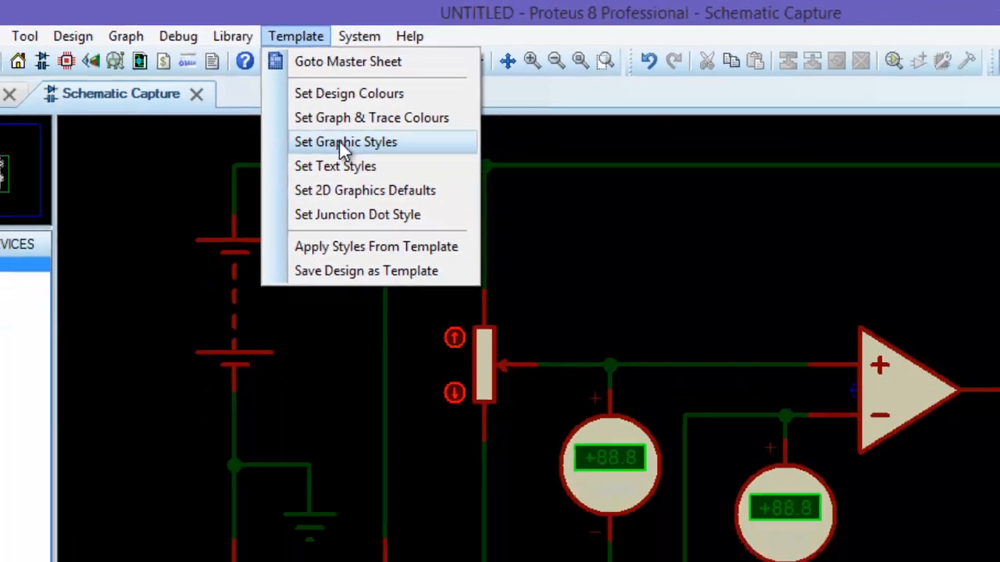
{"action": "left_click", "coordinate": [346, 141]}
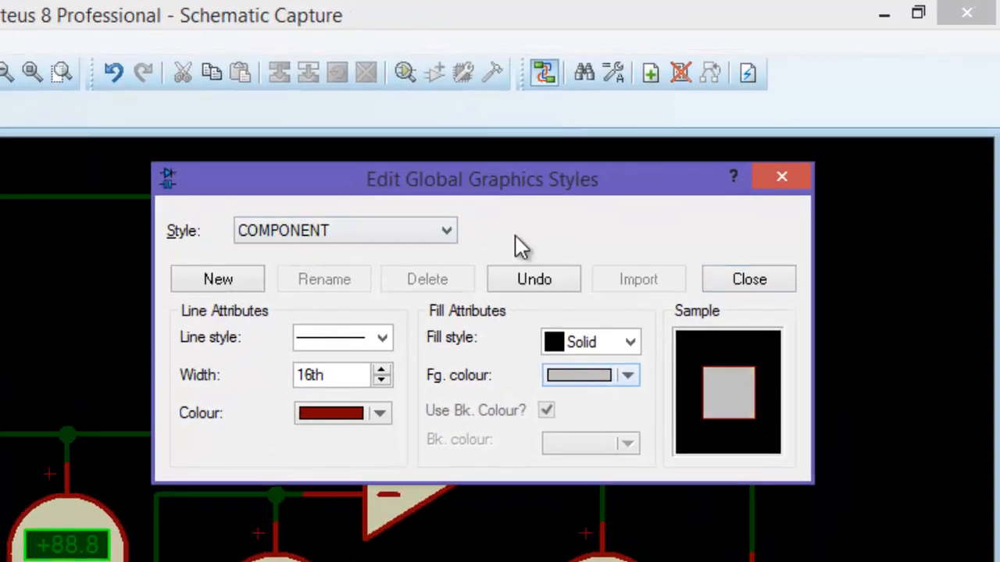
{"action": "mouse_move", "coordinate": [510, 211]}
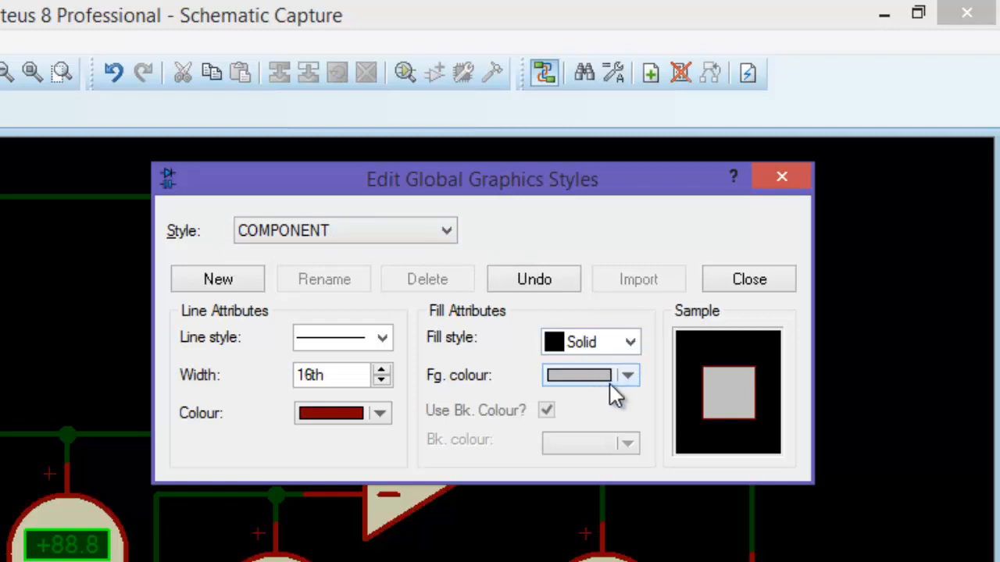
Set the COMPONENT style fill colour to solid green and close the styles dialog.
{"action": "left_click", "coordinate": [627, 376]}
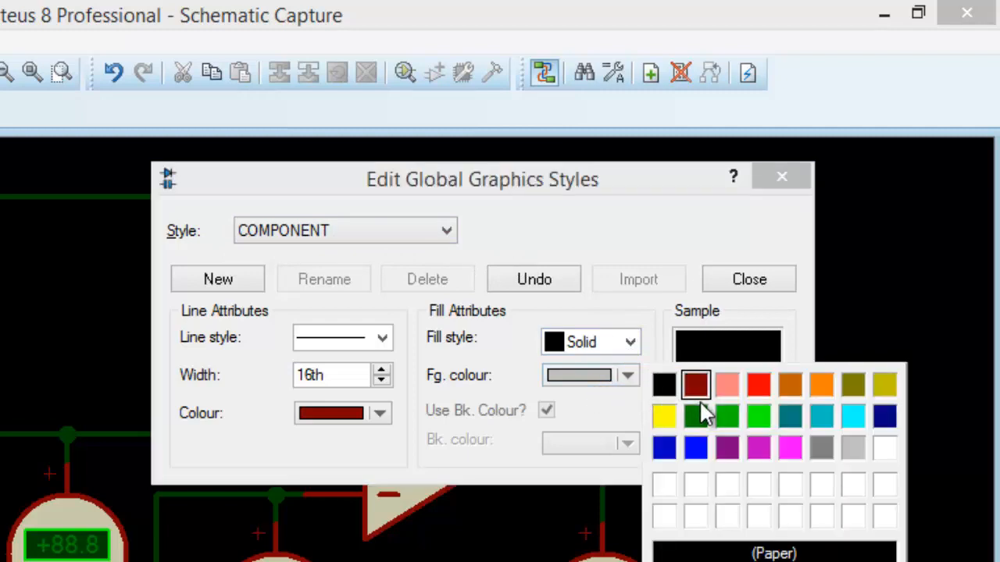
{"action": "left_click", "coordinate": [694, 414]}
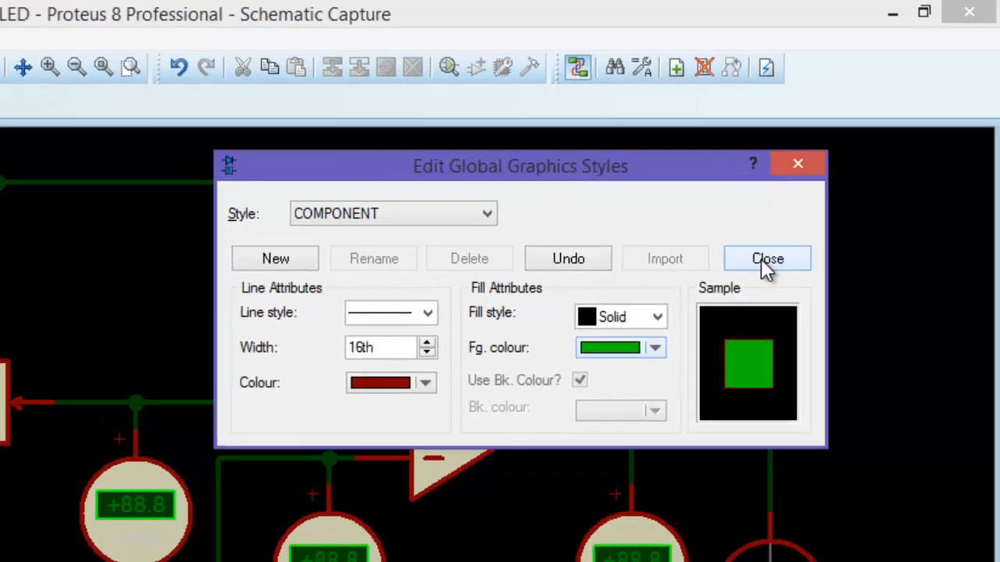
{"action": "left_click", "coordinate": [766, 259]}
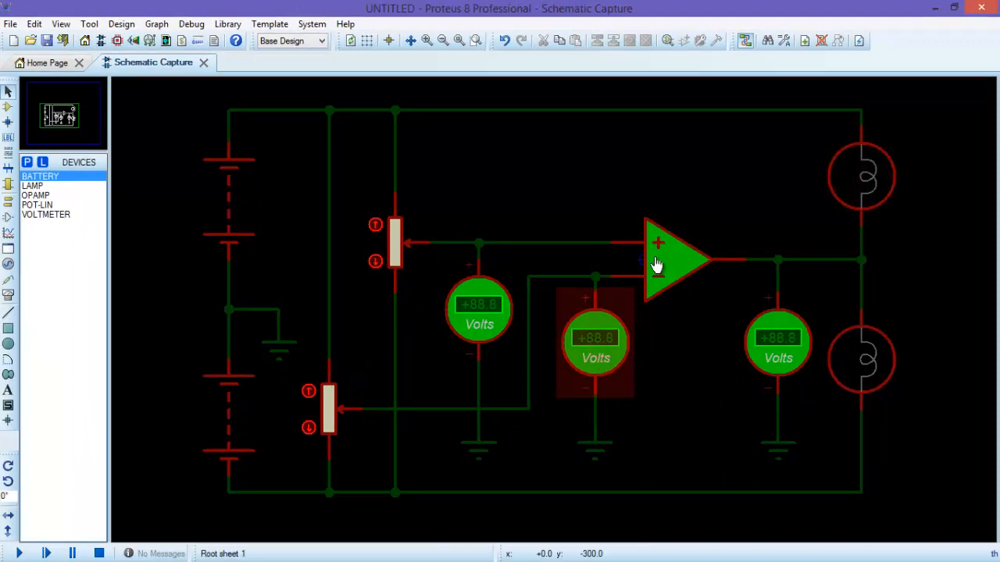
{"action": "left_click", "coordinate": [676, 262]}
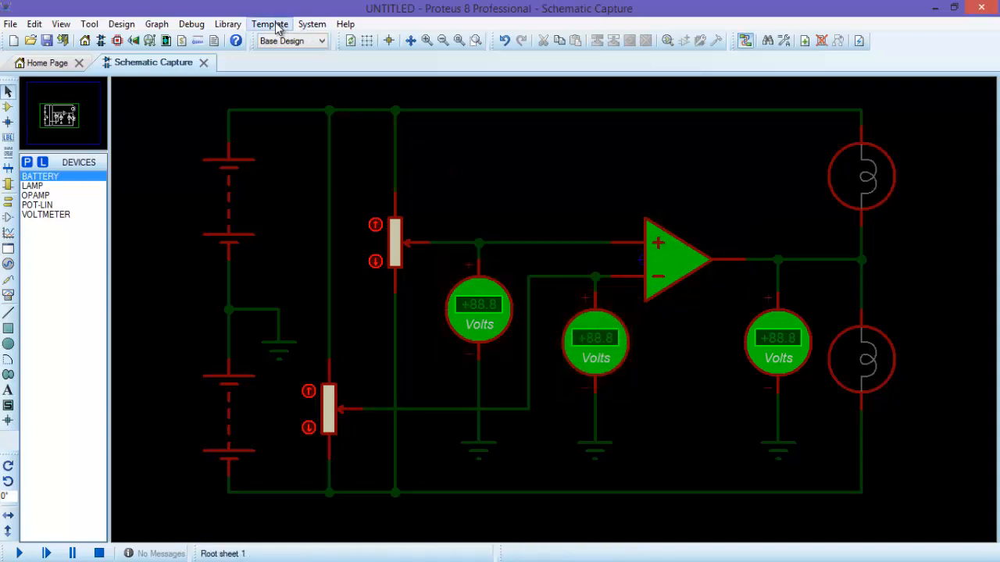
Change the COMPONENT style line colour to green in Set Graphic Styles.
{"action": "left_click", "coordinate": [268, 23]}
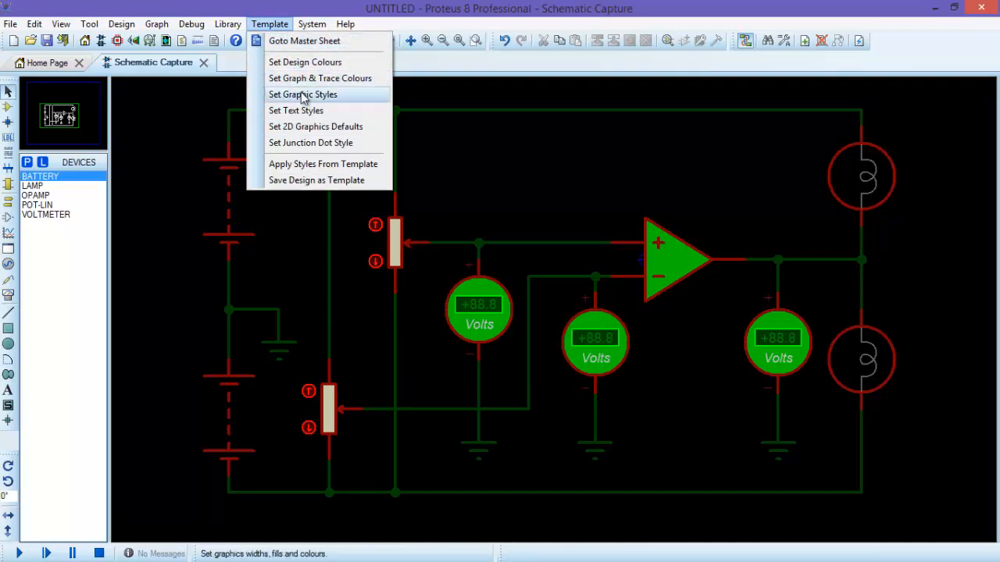
{"action": "left_click", "coordinate": [302, 93]}
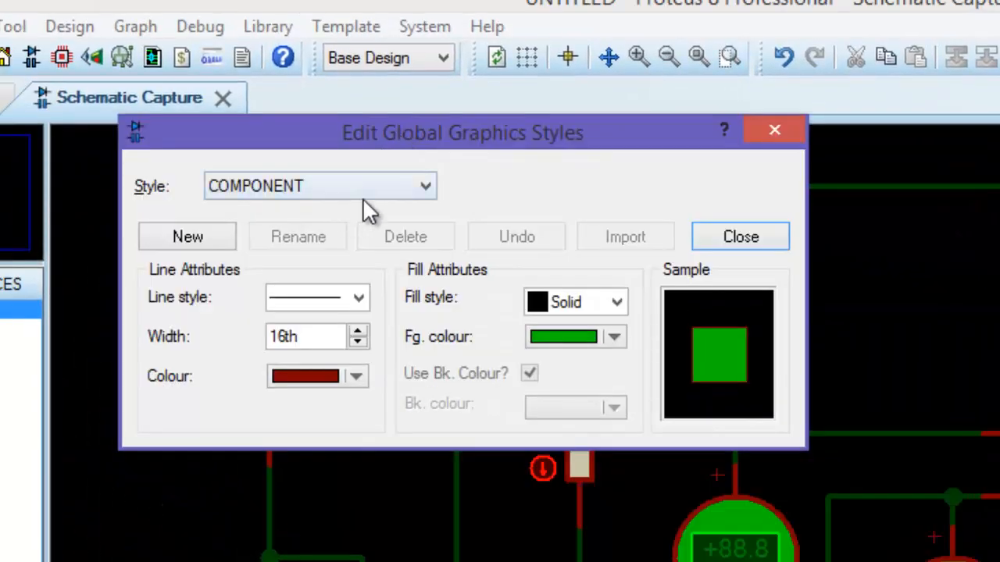
{"action": "left_click", "coordinate": [357, 376]}
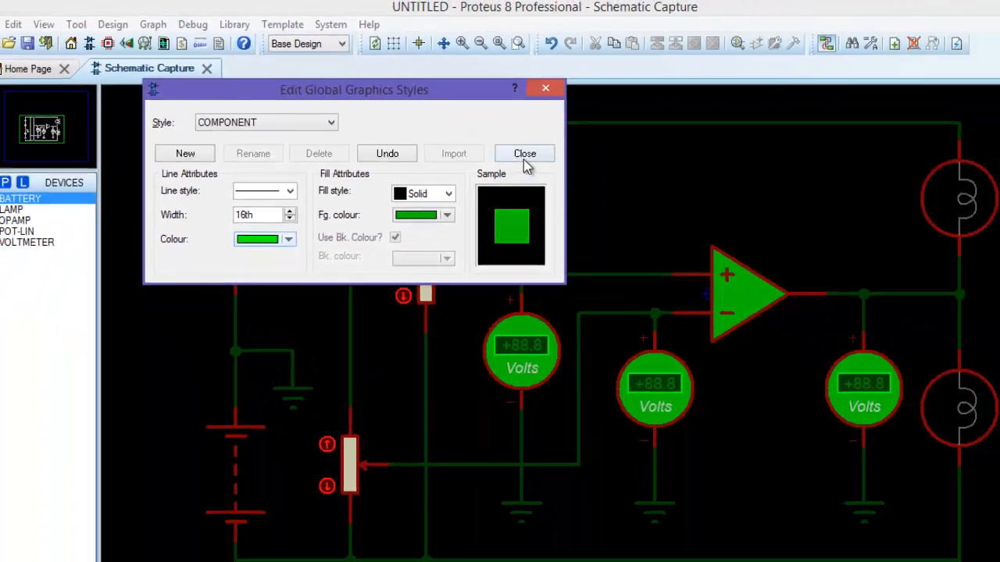
{"action": "left_click", "coordinate": [524, 153]}
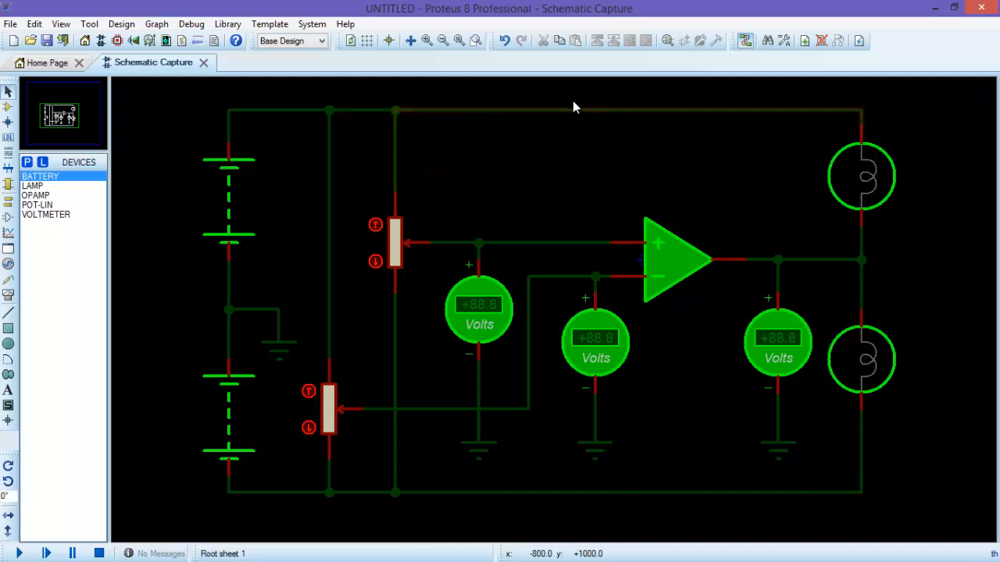
{"action": "mouse_move", "coordinate": [318, 78]}
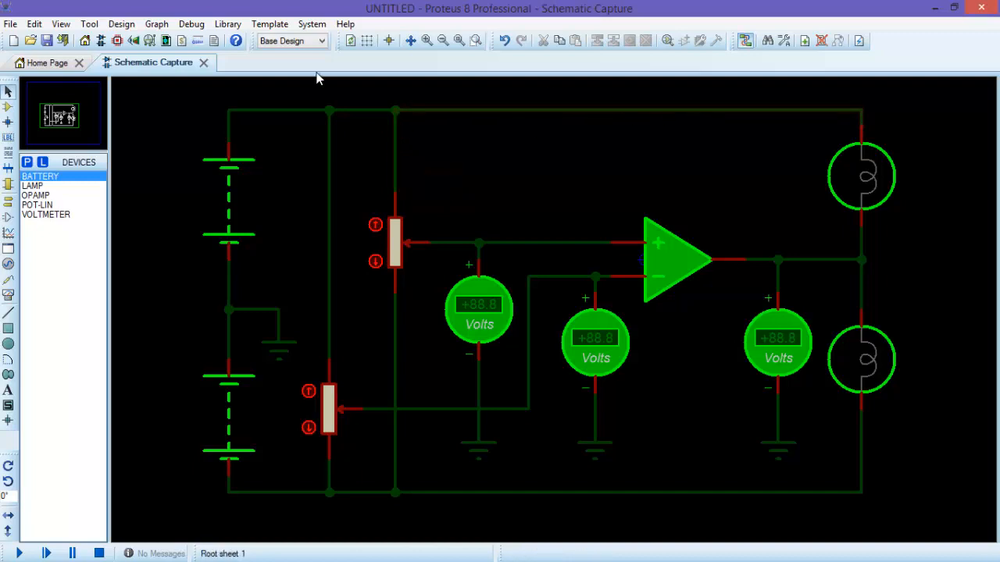
Select the WIRE style in Set Graphic Styles and set its line colour to blue.
{"action": "left_click", "coordinate": [269, 24]}
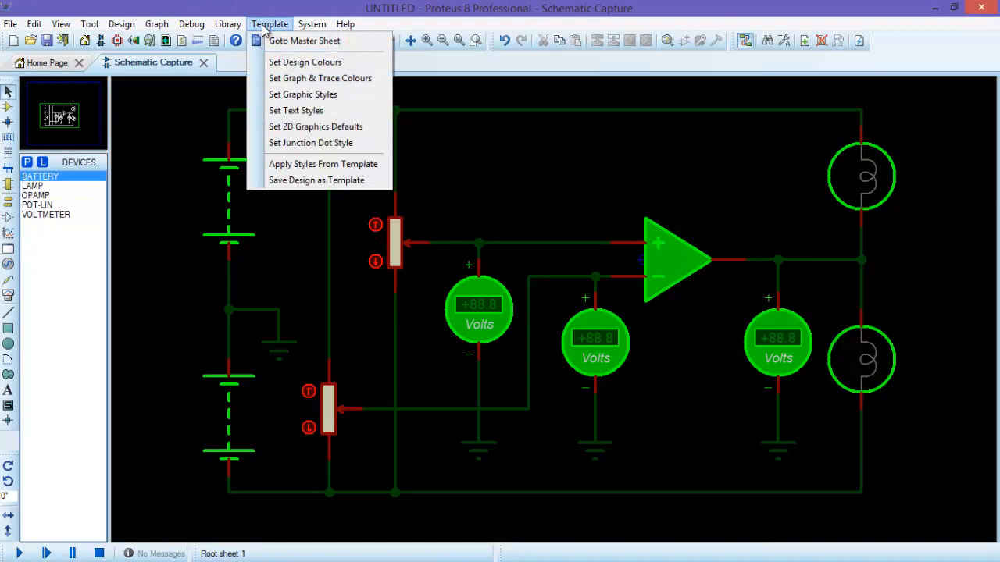
{"action": "mouse_move", "coordinate": [296, 90]}
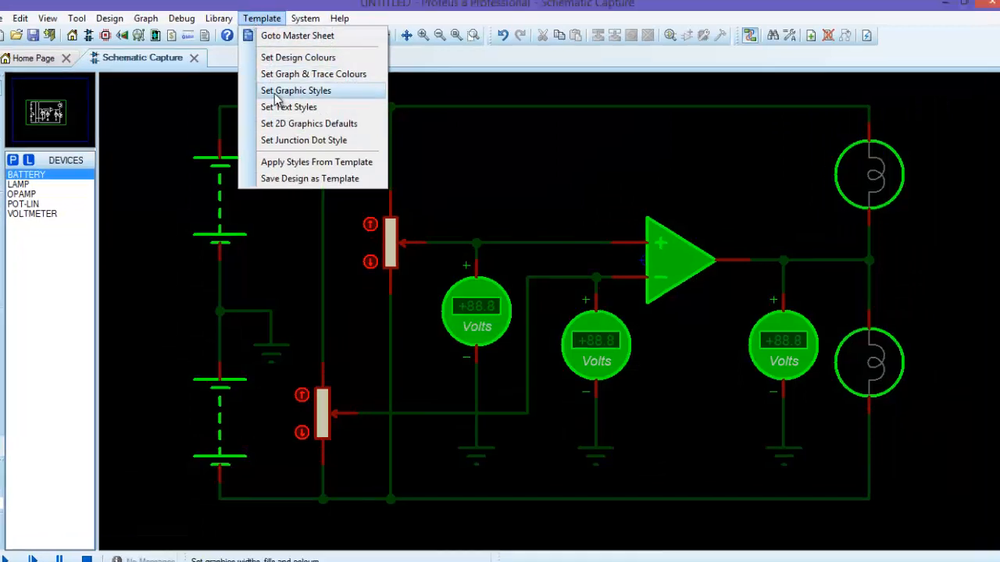
{"action": "left_click", "coordinate": [295, 91]}
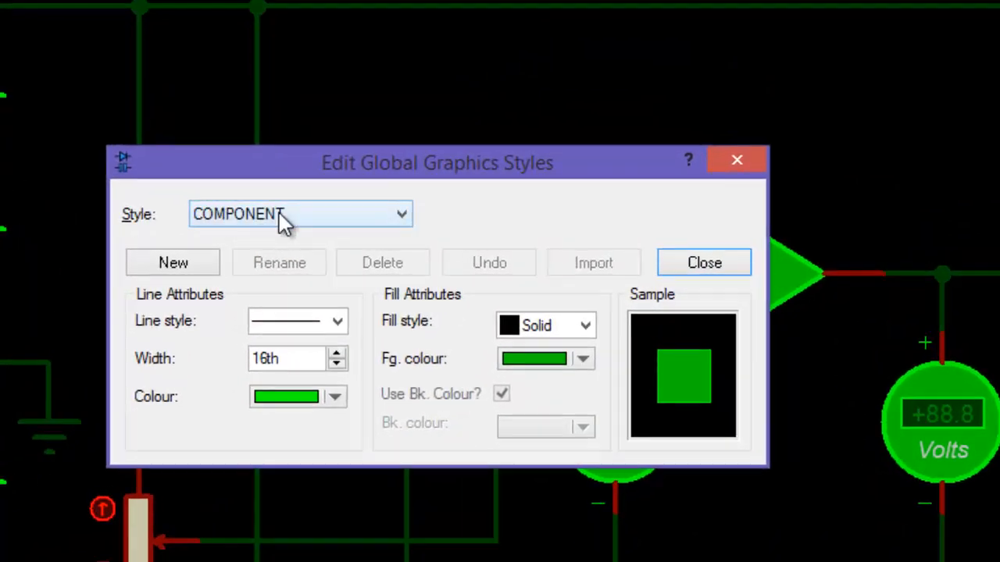
{"action": "left_click", "coordinate": [398, 213]}
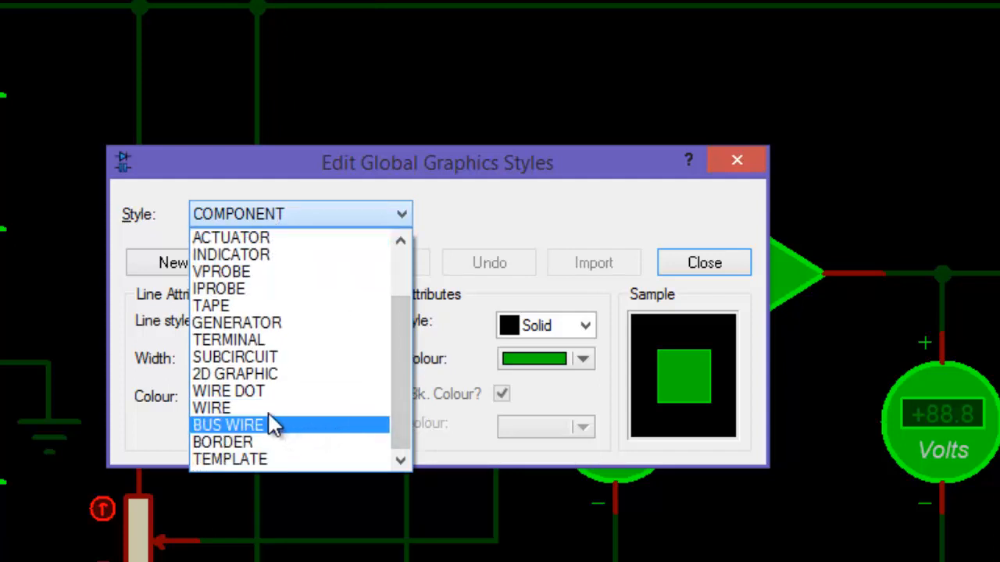
{"action": "mouse_move", "coordinate": [223, 414]}
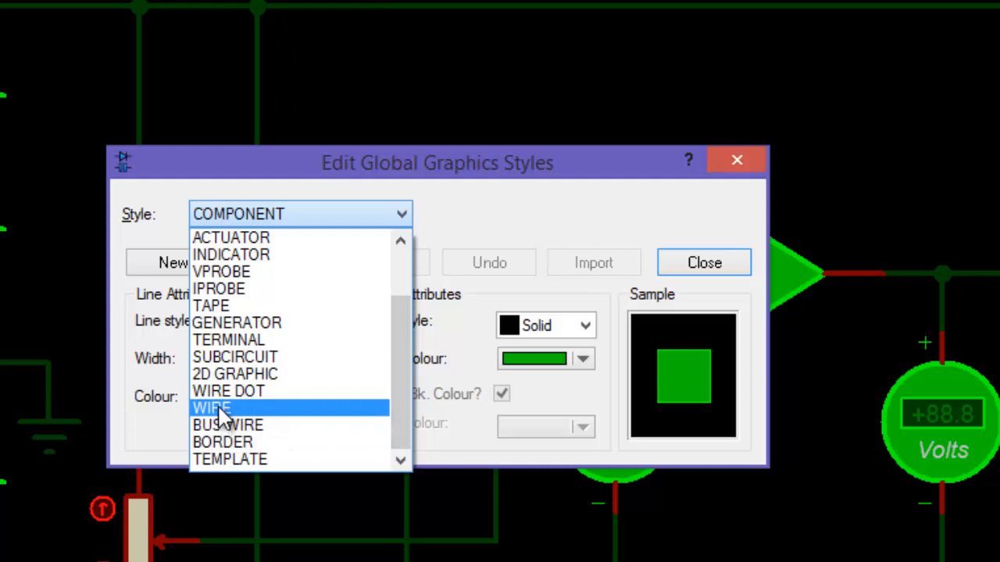
{"action": "left_click", "coordinate": [210, 408]}
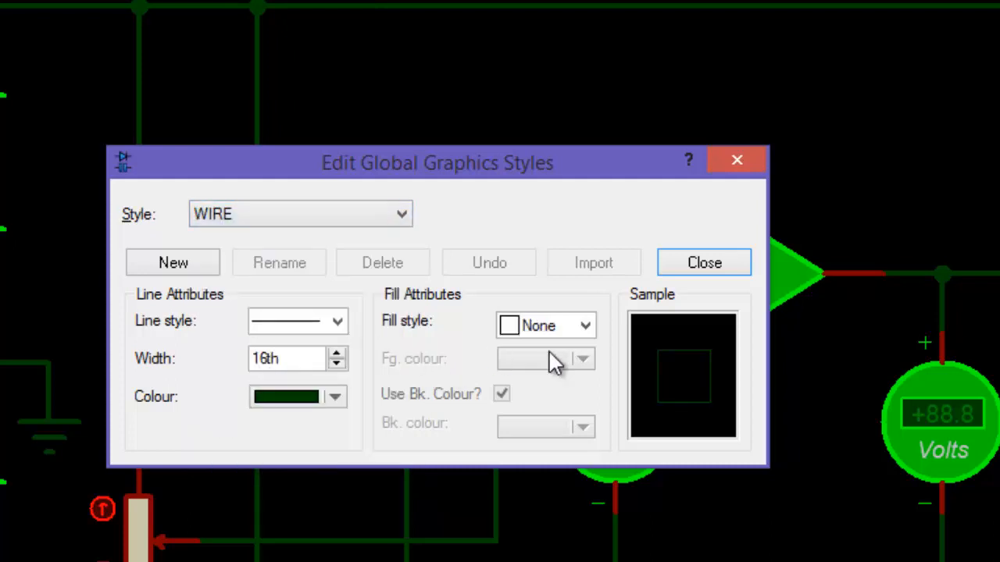
{"action": "mouse_move", "coordinate": [340, 433]}
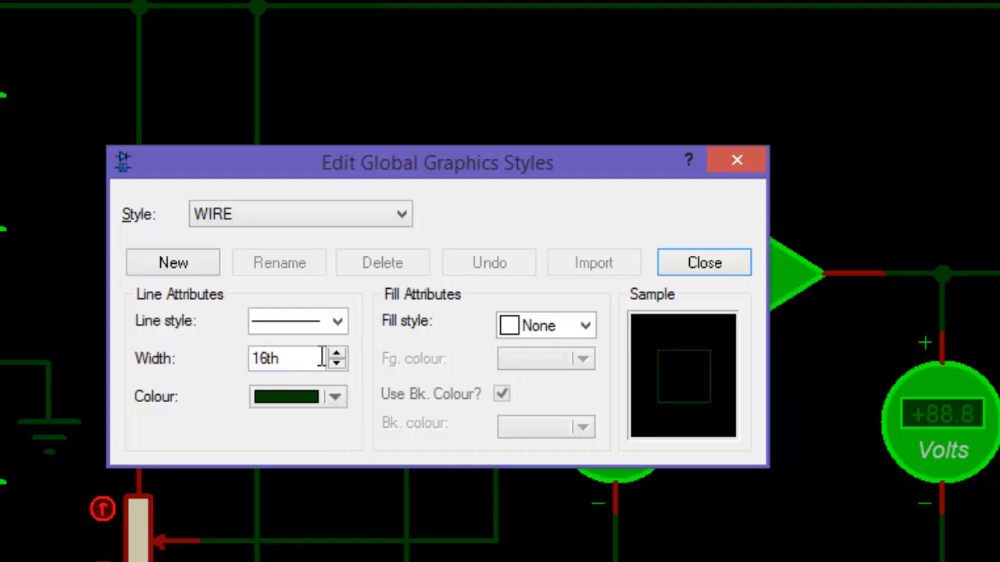
{"action": "mouse_move", "coordinate": [283, 385]}
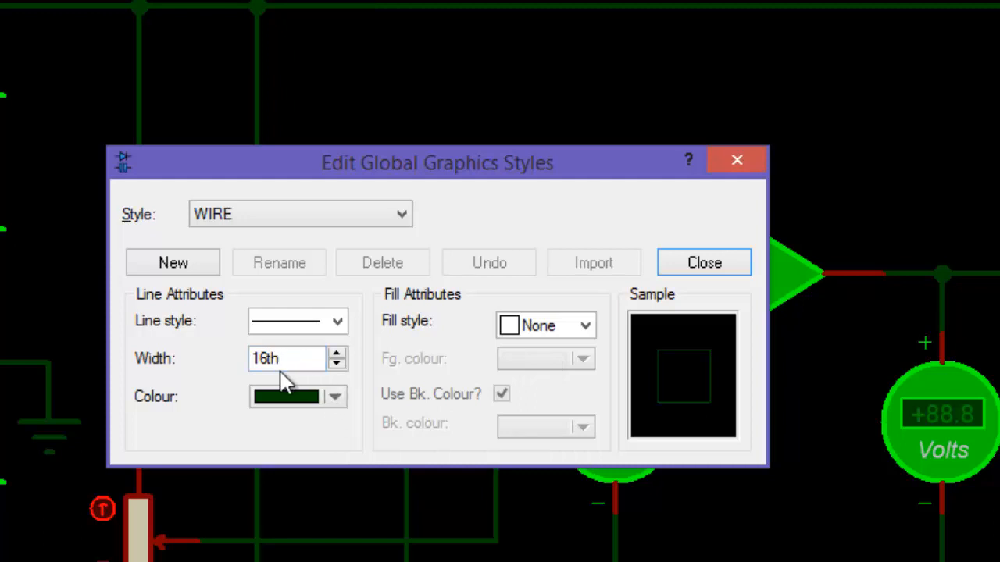
{"action": "mouse_move", "coordinate": [334, 407]}
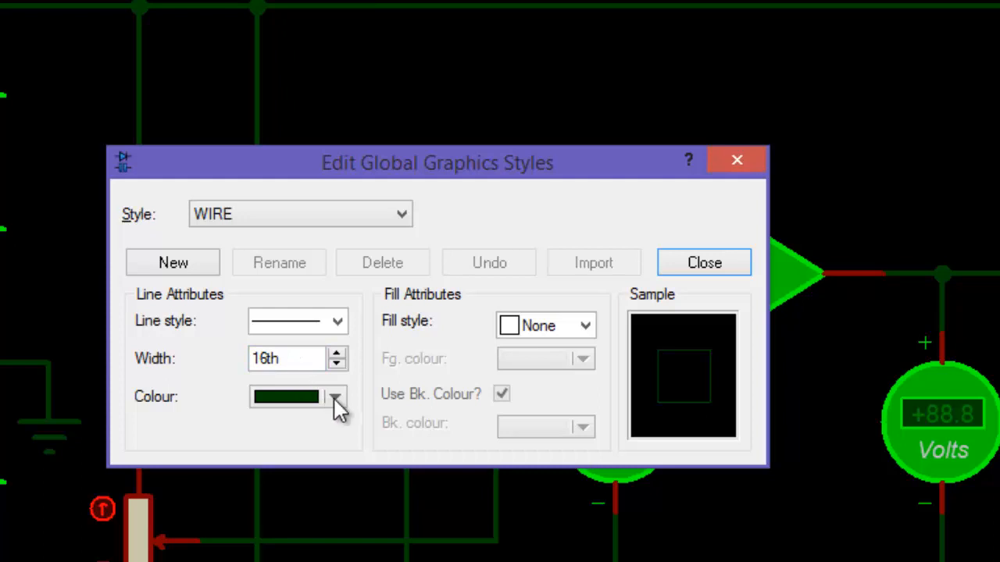
{"action": "left_click", "coordinate": [338, 397]}
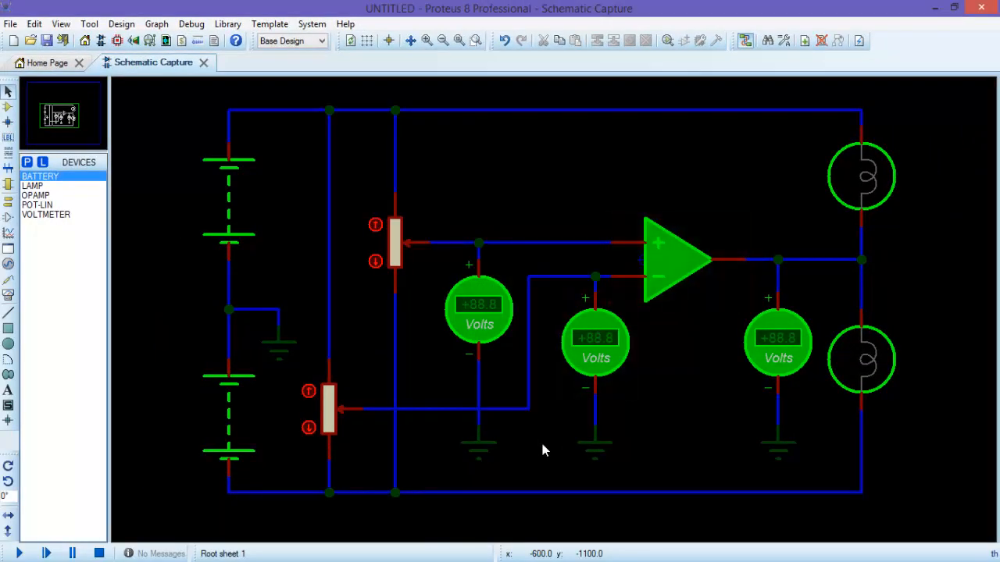
{"action": "mouse_move", "coordinate": [538, 166]}
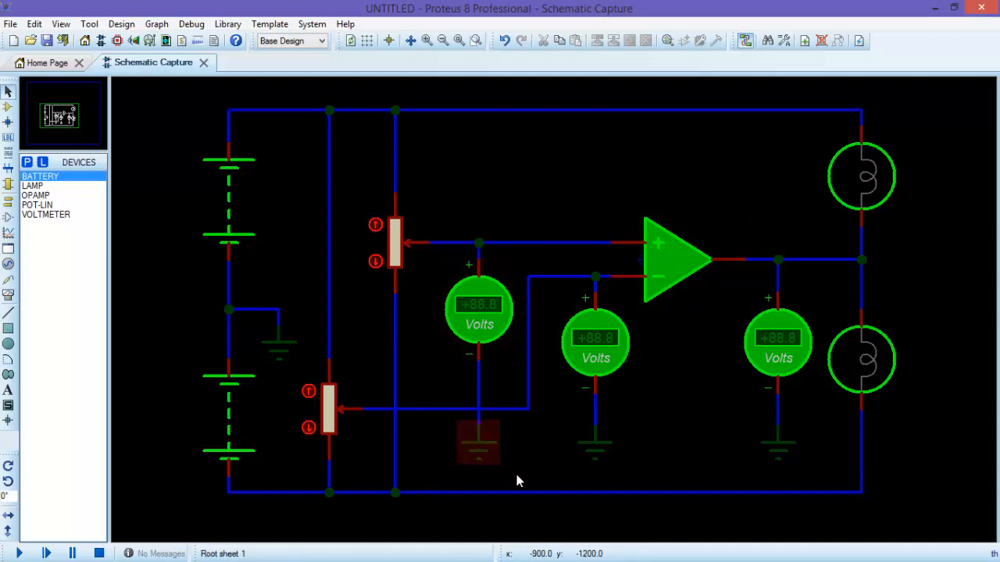
{"action": "mouse_move", "coordinate": [536, 452]}
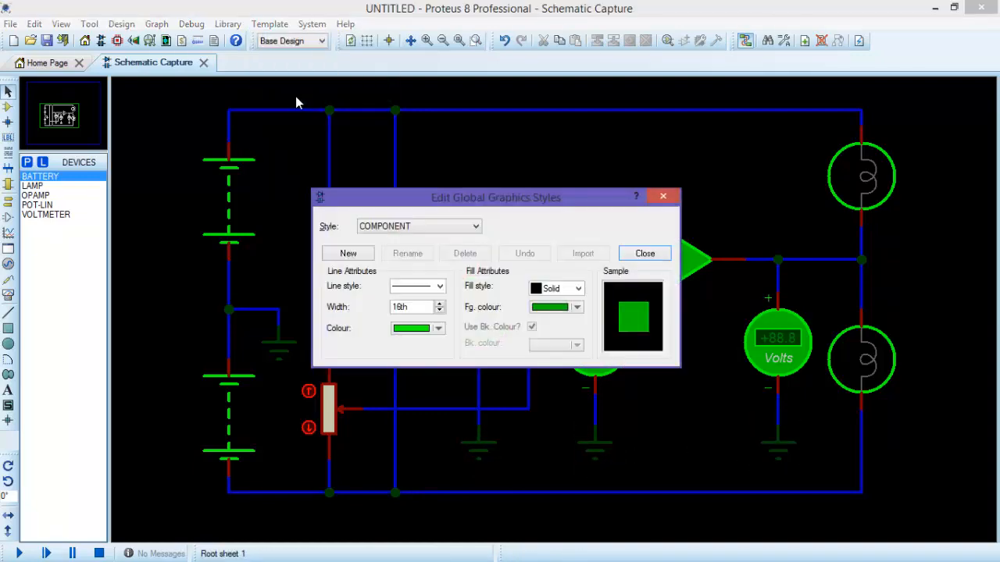
Set the TERMINAL style line colour to red and close the styles dialog.
{"action": "left_click", "coordinate": [438, 226]}
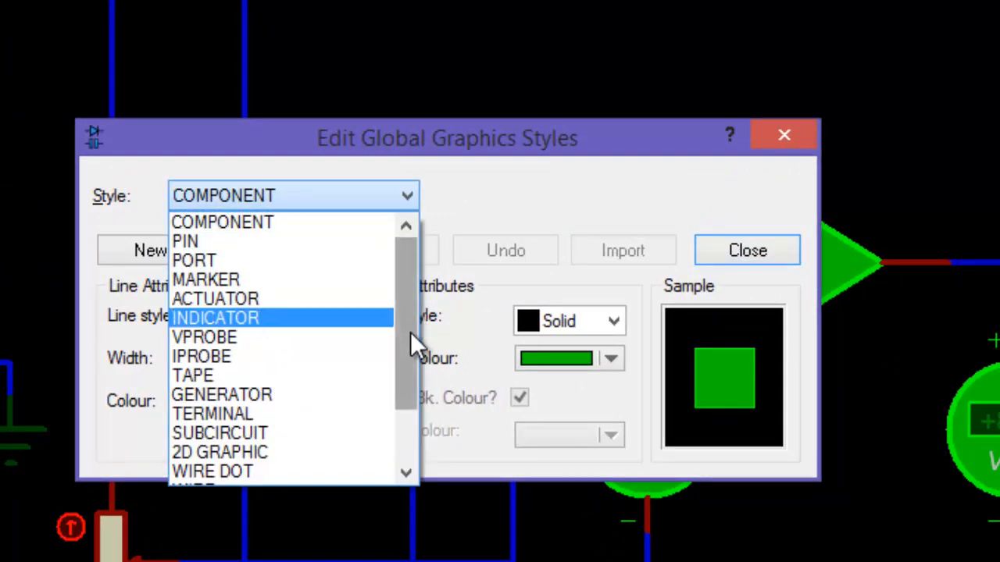
{"action": "scroll", "scroll_direction": "down", "scroll_amount": 3}
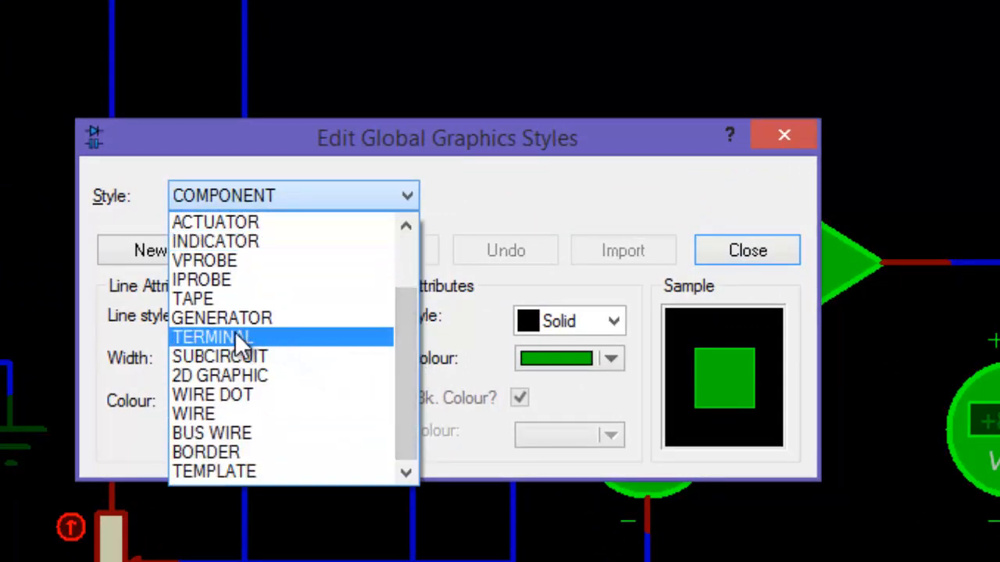
{"action": "left_click", "coordinate": [211, 337]}
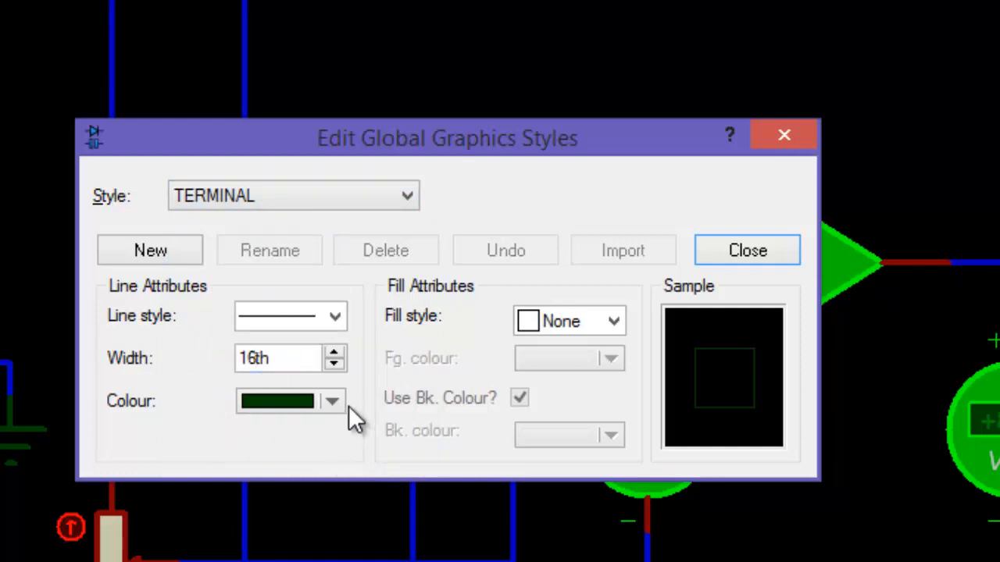
{"action": "left_click", "coordinate": [333, 401]}
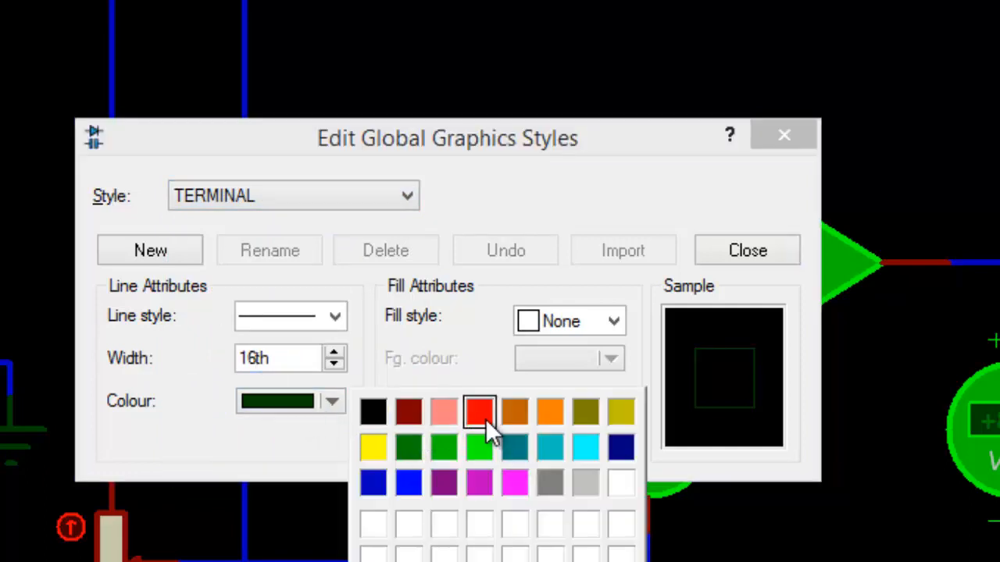
{"action": "left_click", "coordinate": [479, 411]}
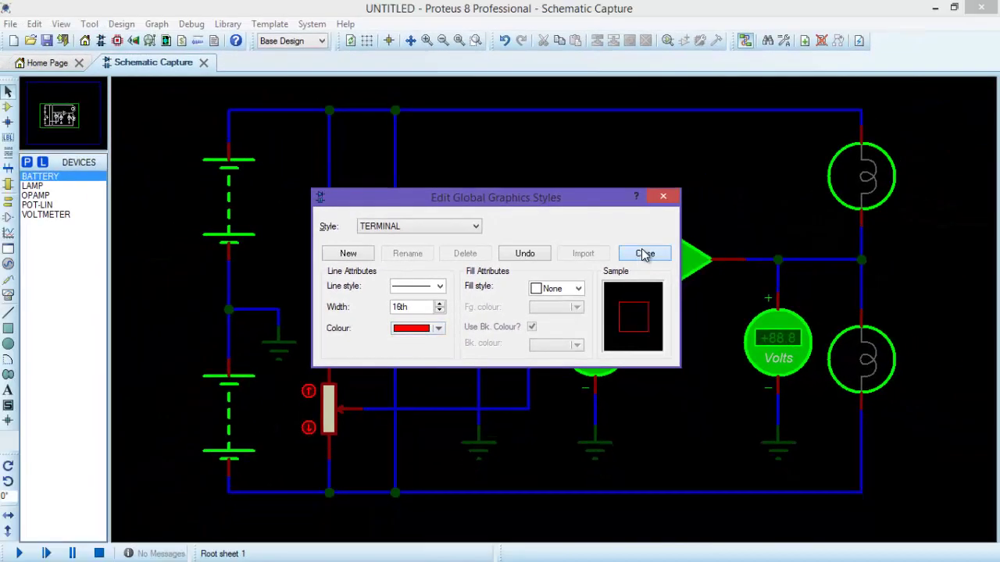
{"action": "left_click", "coordinate": [644, 253]}
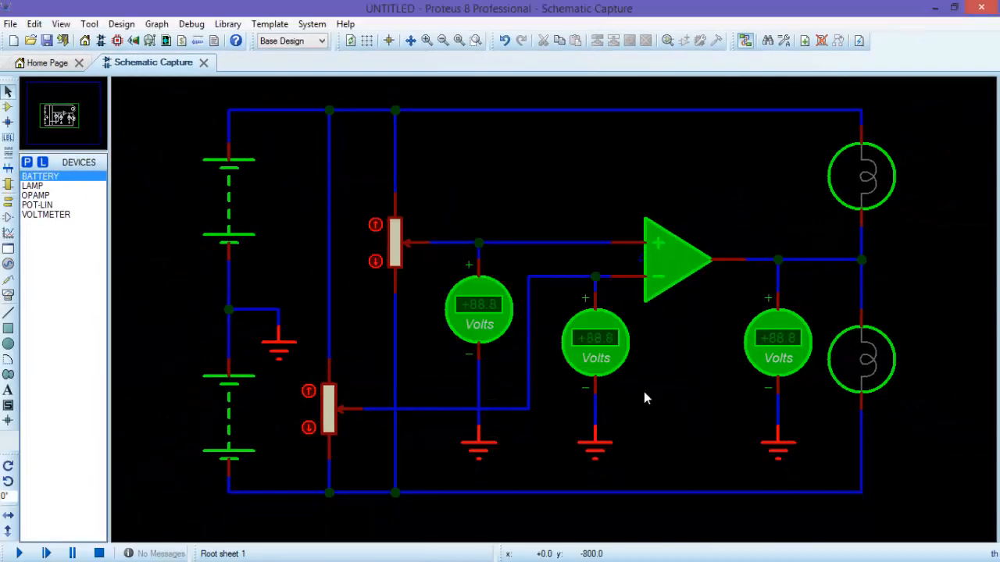